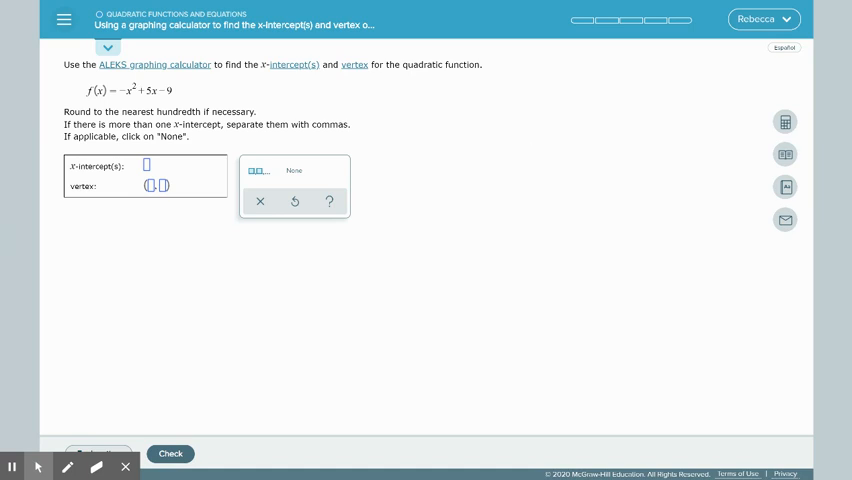
{"action": "mouse_move", "coordinate": [634, 114]}
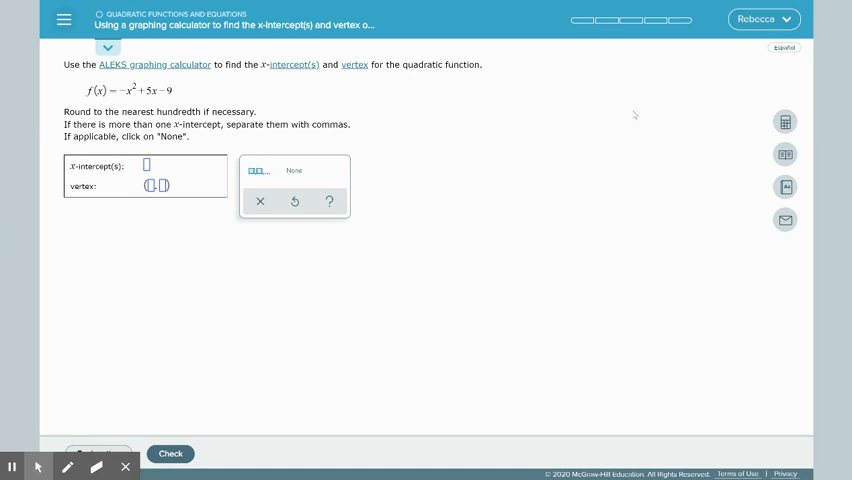
- Open the graphing calculator for the f(x) = -x² + 5x - 9 problem
{"action": "left_click", "coordinate": [785, 122]}
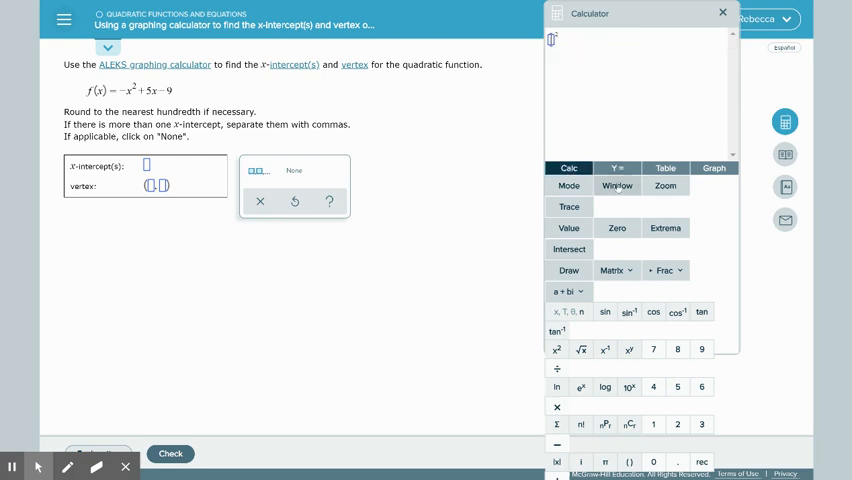
- Browse the calculator's Y=, Table and Graph views, ending on the empty Y= list
{"action": "left_click", "coordinate": [617, 168]}
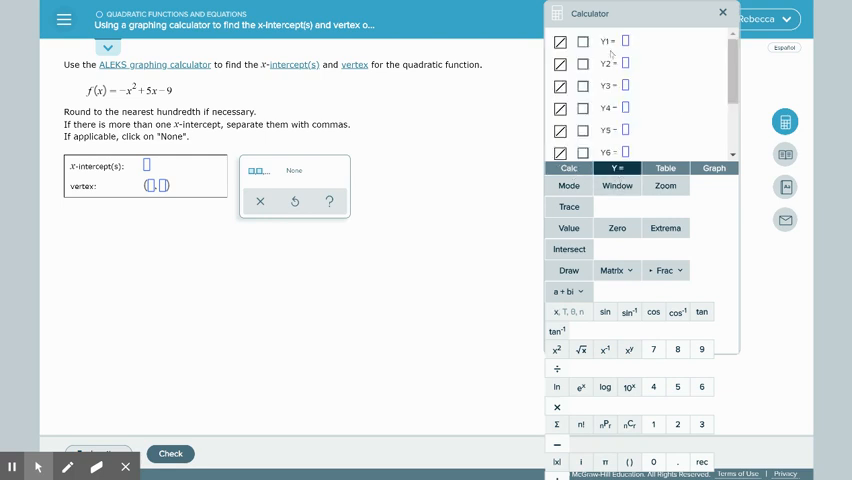
{"action": "left_click", "coordinate": [665, 167]}
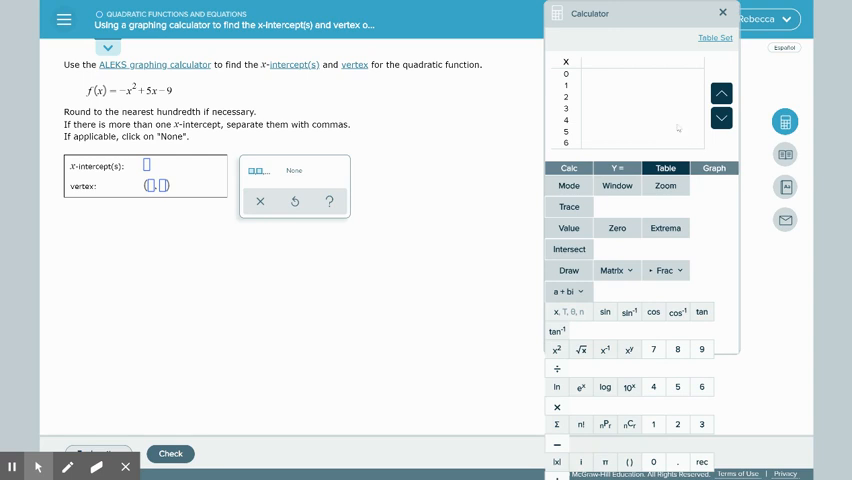
{"action": "left_click", "coordinate": [713, 167]}
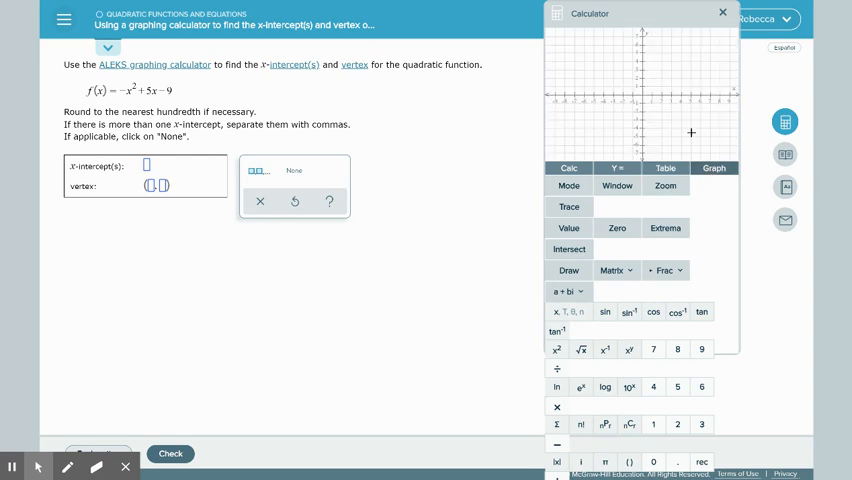
{"action": "left_click", "coordinate": [619, 168]}
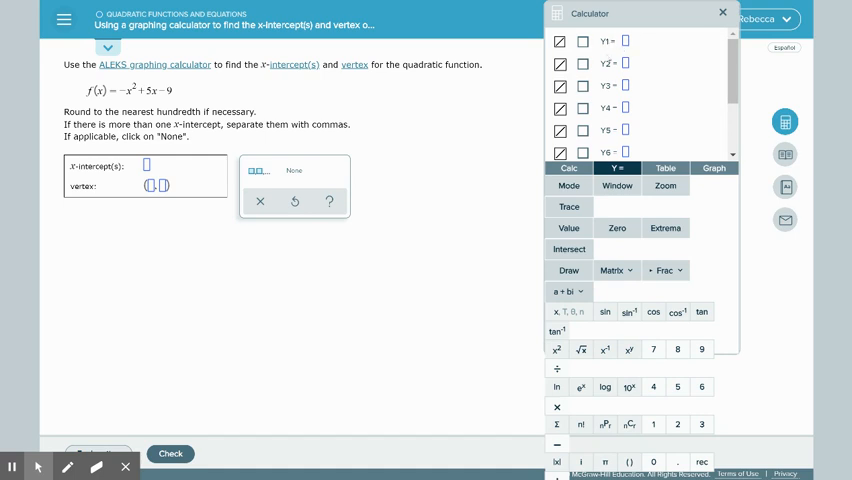
{"action": "left_click", "coordinate": [626, 40]}
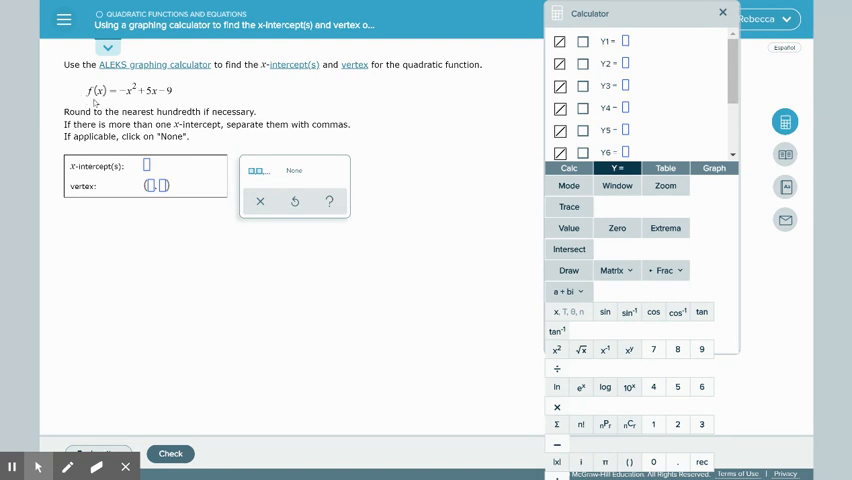
{"action": "mouse_move", "coordinate": [95, 102]}
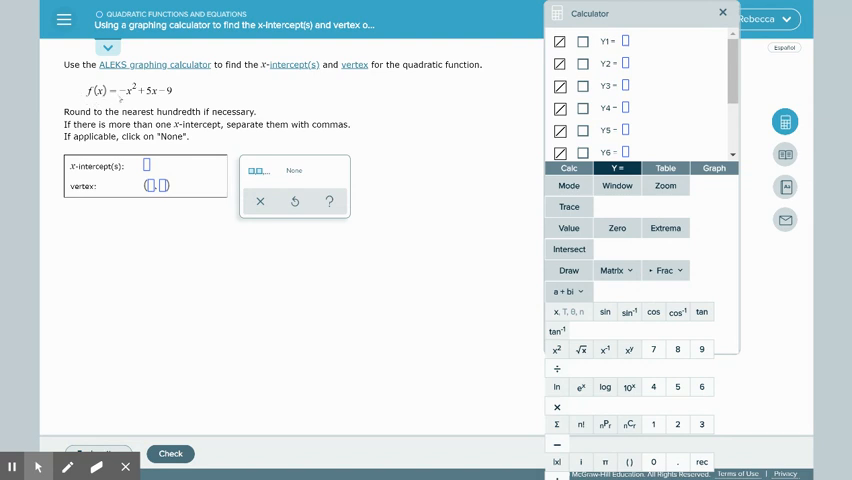
- Enter -x^2+5x-9 into the Y1 function slot
{"action": "left_click", "coordinate": [67, 467]}
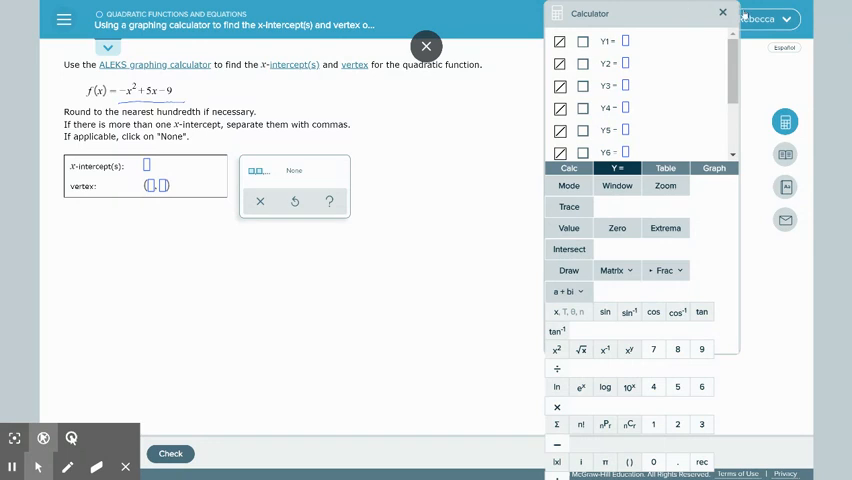
{"action": "left_click", "coordinate": [625, 40]}
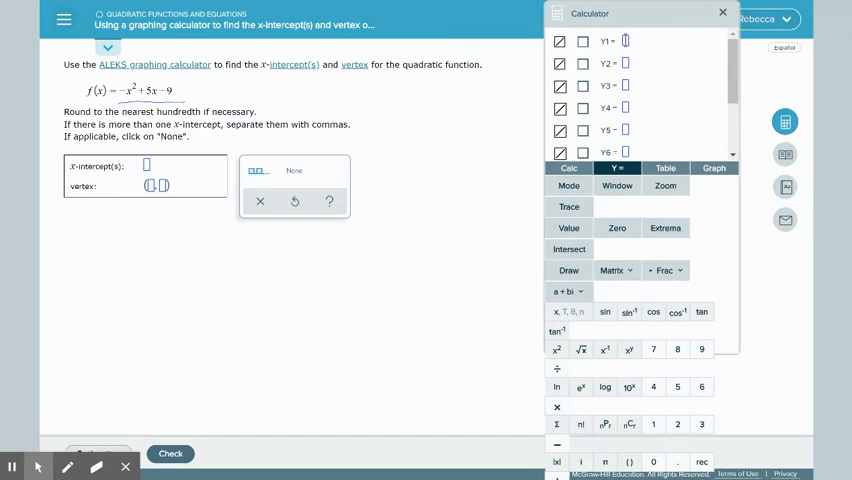
{"action": "mouse_move", "coordinate": [641, 113]}
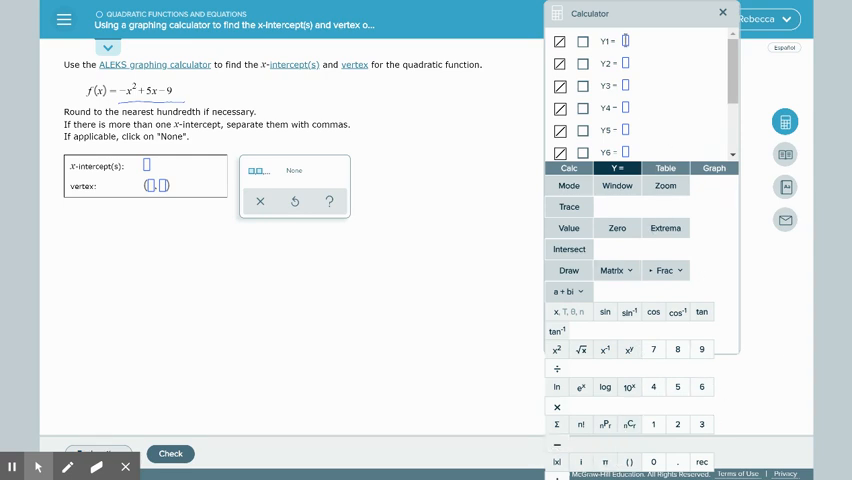
{"action": "left_click", "coordinate": [583, 40]}
{"action": "type", "text": "-x"}
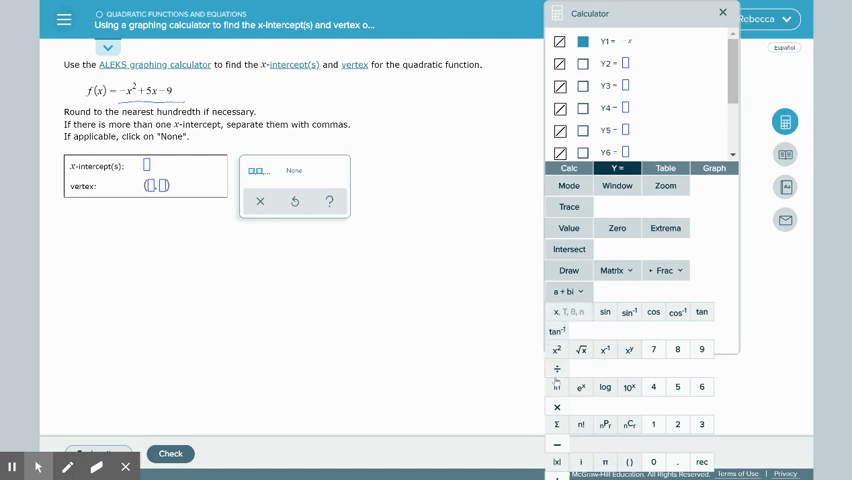
{"action": "left_click", "coordinate": [556, 349]}
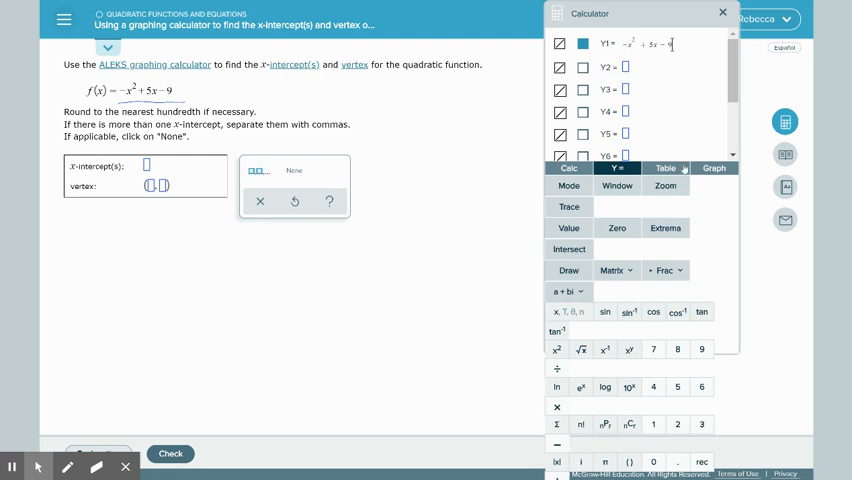
- Show the table of values, then the downward-opening parabola graph
{"action": "left_click", "coordinate": [665, 168]}
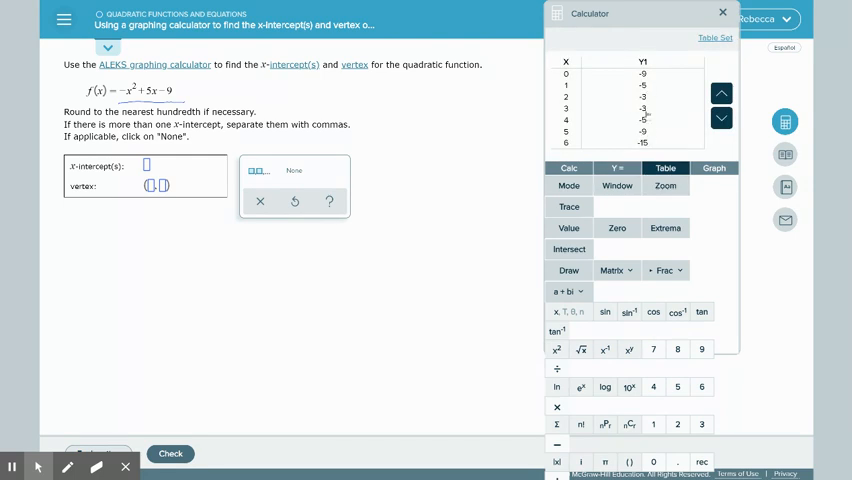
{"action": "left_click", "coordinate": [713, 168]}
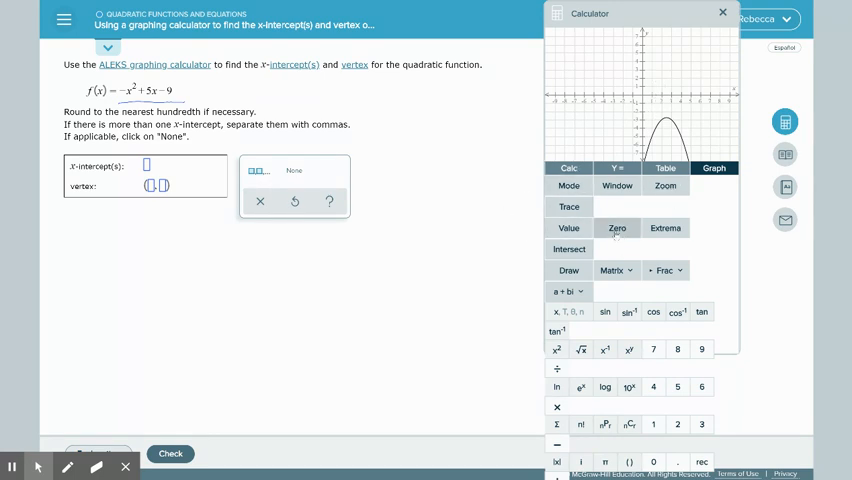
{"action": "left_click", "coordinate": [617, 228]}
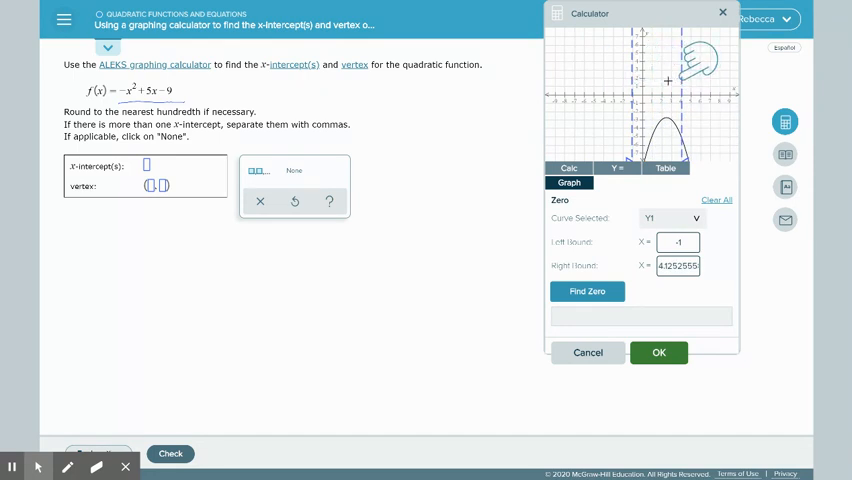
{"action": "left_click", "coordinate": [587, 291]}
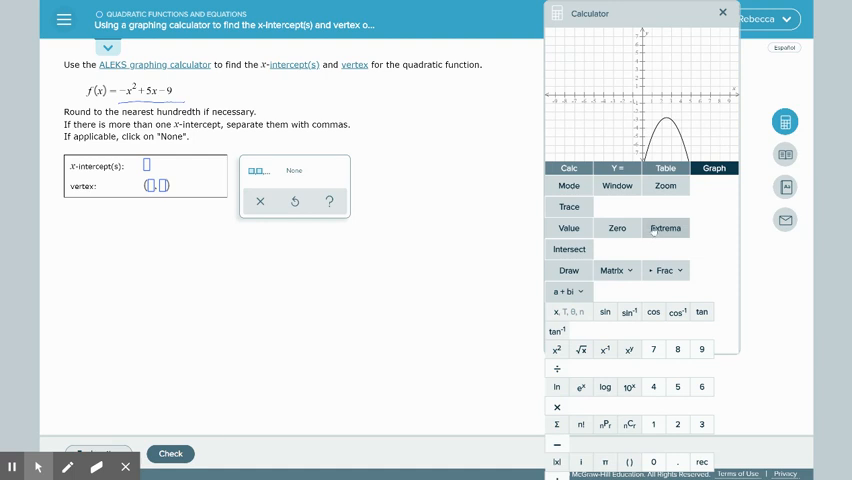
- Run Find Extrema with default bounds, reporting a maximum at (2.5, -2.75)
{"action": "left_click", "coordinate": [665, 228]}
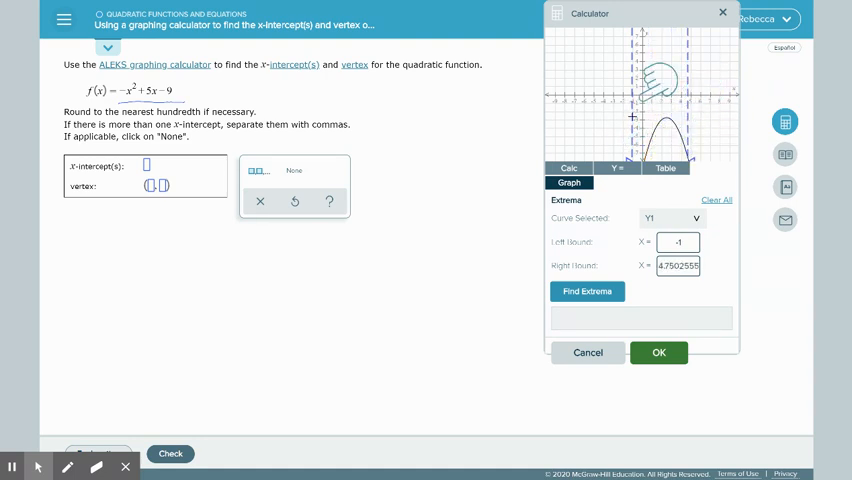
{"action": "mouse_move", "coordinate": [715, 105]}
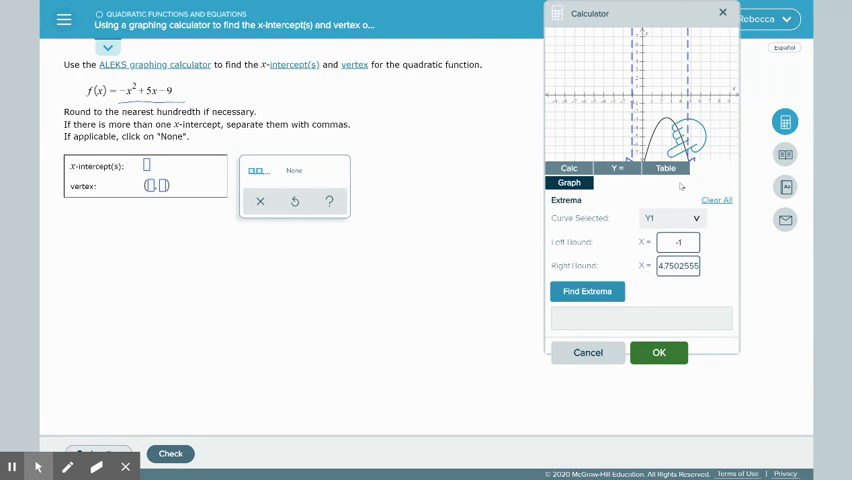
{"action": "left_click", "coordinate": [587, 291]}
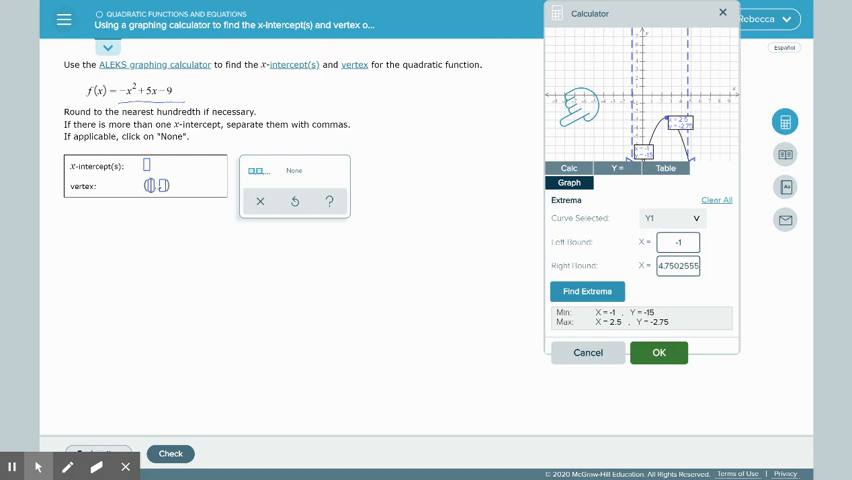
- Submit vertex (2.5, 2.75) with no x-intercepts for checking
{"action": "type", "text": "2.5"}
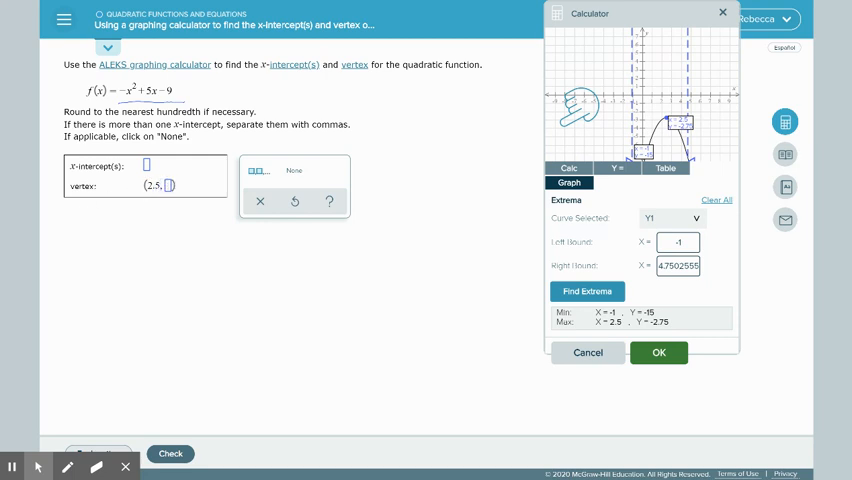
{"action": "type", "text": "2.75"}
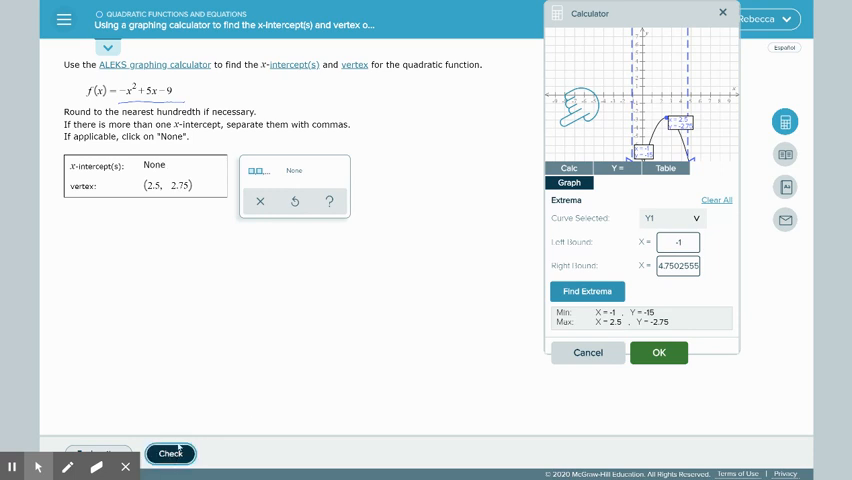
{"action": "left_click", "coordinate": [170, 453]}
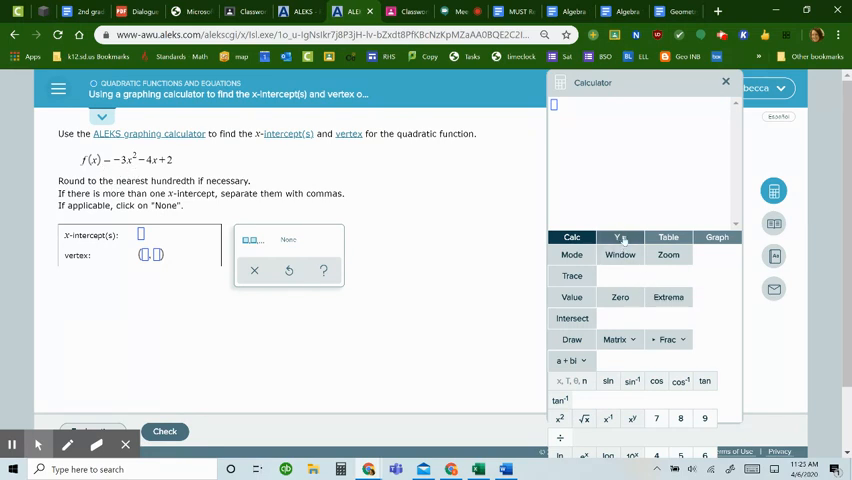
- Switch to the Y= list and begin entering -3x^2-4x+2 in Y1
{"action": "left_click", "coordinate": [620, 237]}
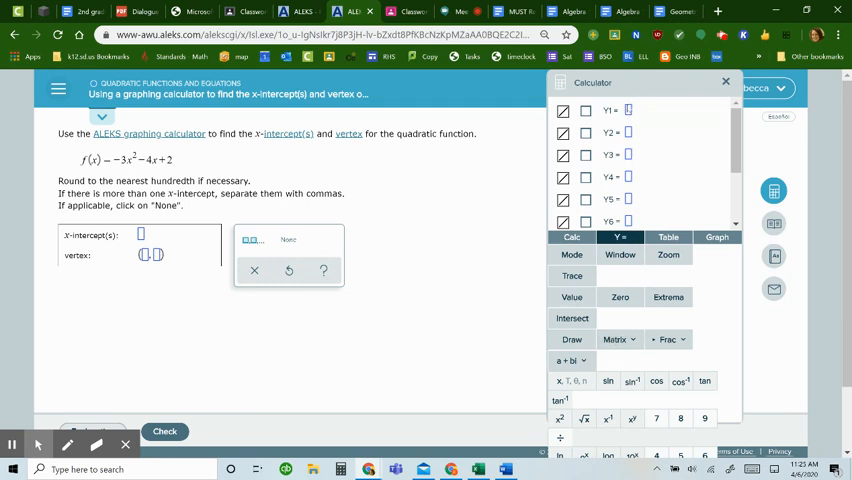
{"action": "left_click", "coordinate": [585, 110]}
{"action": "type", "text": "-3x² - 4x + 2"}
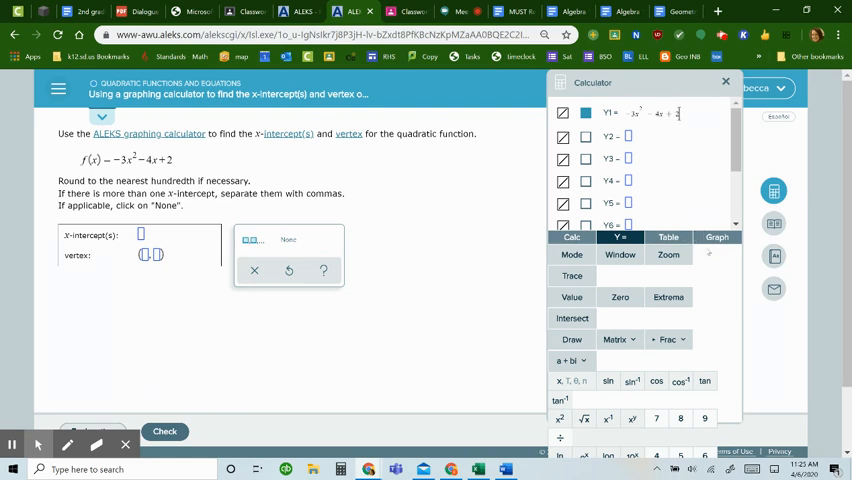
- Graph -3x² - 4x + 2 and set up a zero search from x = -1 to 1
{"action": "left_click", "coordinate": [717, 237]}
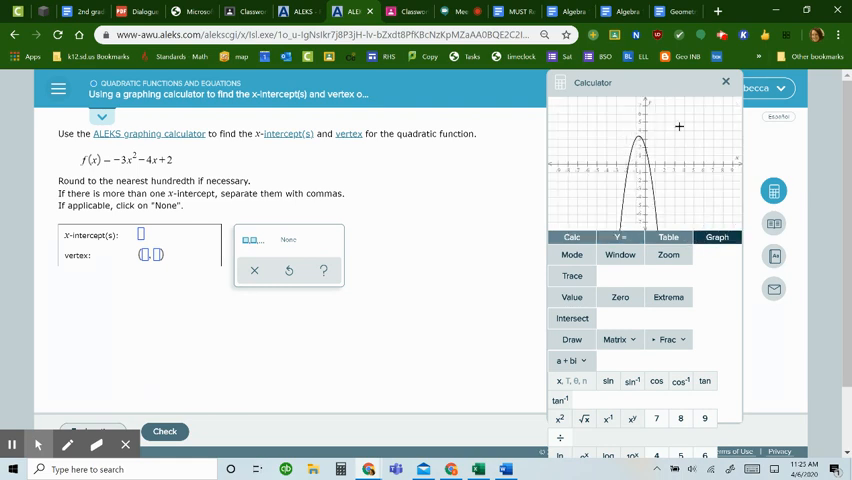
{"action": "mouse_move", "coordinate": [605, 196]}
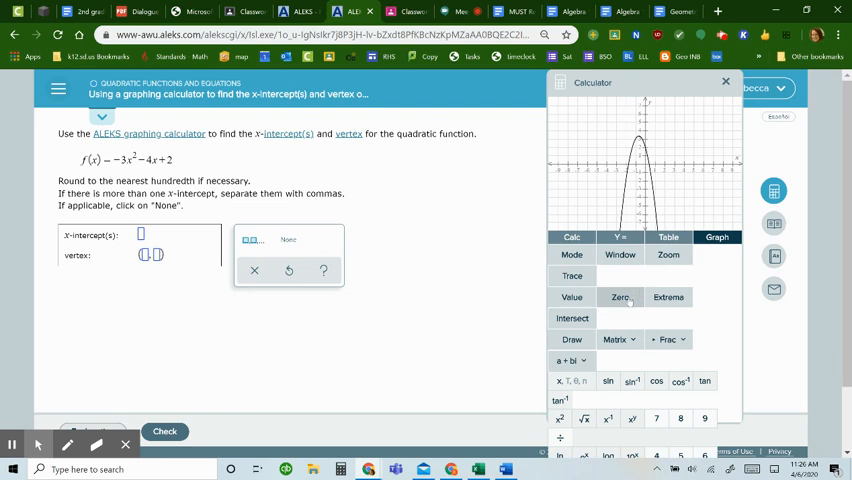
{"action": "mouse_move", "coordinate": [599, 185]}
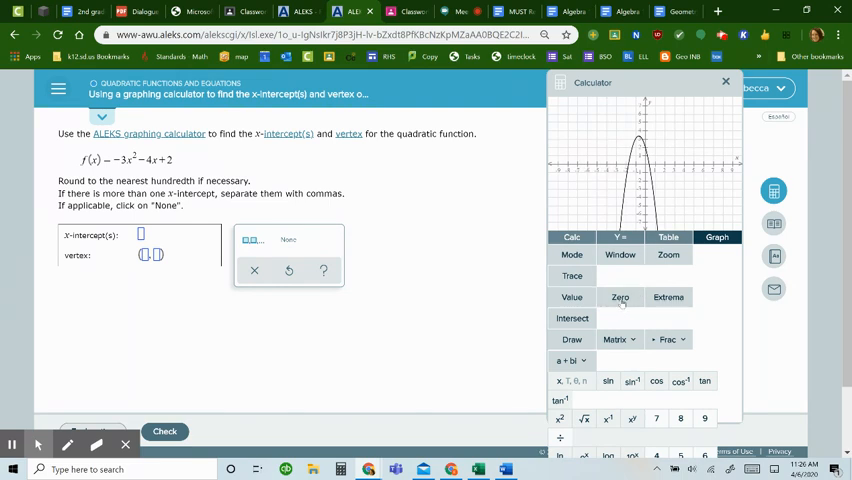
{"action": "left_click", "coordinate": [620, 297]}
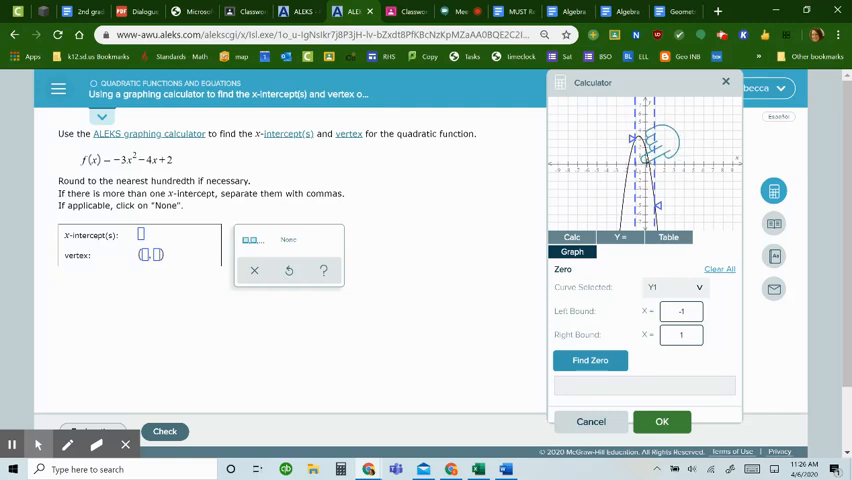
- Find the zero near 0.387 and enter 0.39 as the first x-intercept
{"action": "left_click", "coordinate": [590, 360]}
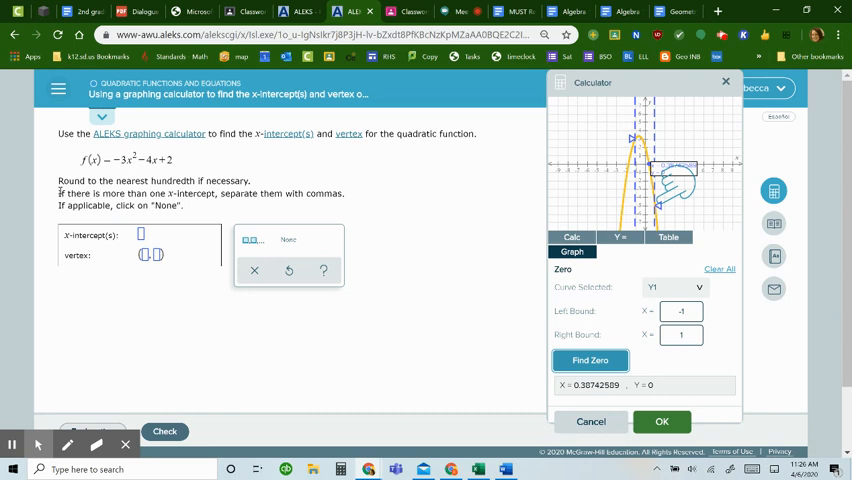
{"action": "mouse_move", "coordinate": [583, 393]}
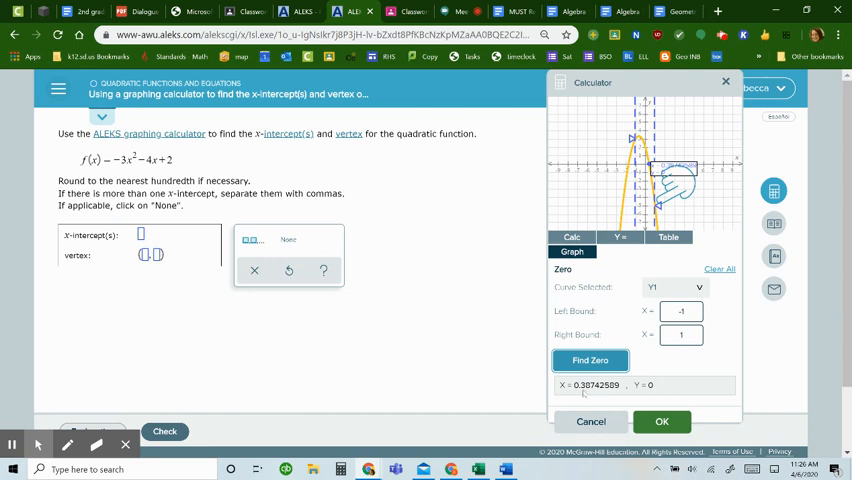
{"action": "mouse_move", "coordinate": [665, 388]}
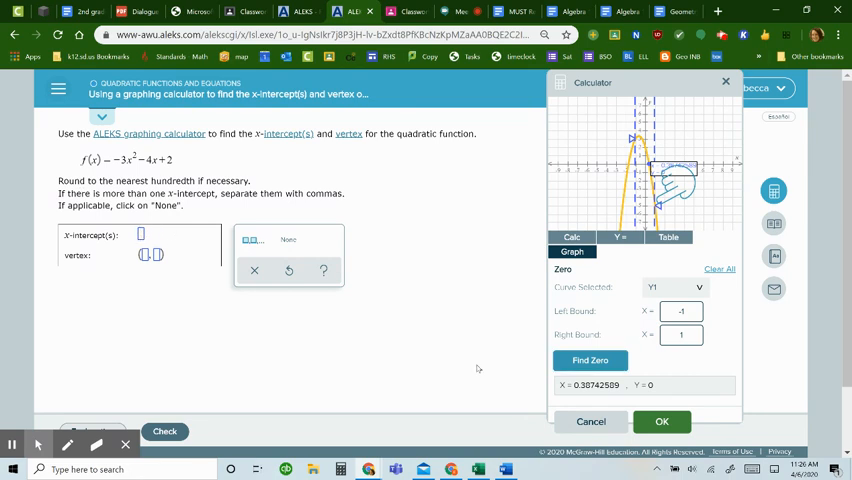
{"action": "mouse_move", "coordinate": [419, 371]}
{"action": "type", "text": "0.39"}
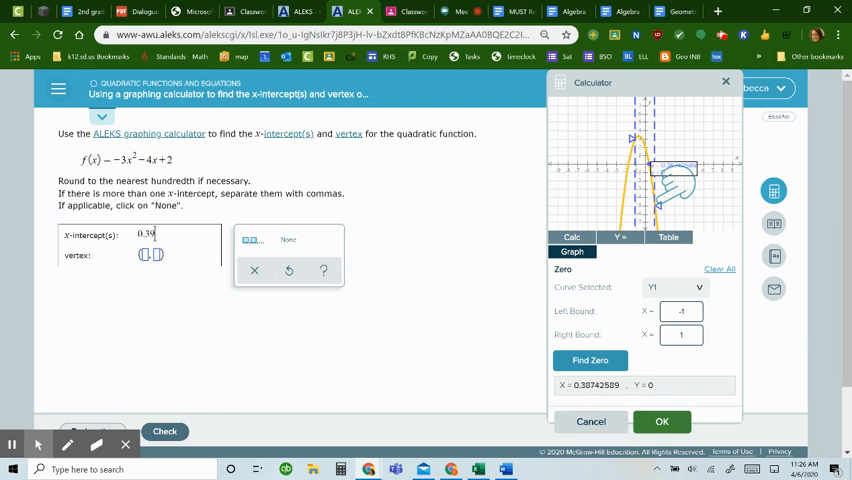
{"action": "type", "text": "."}
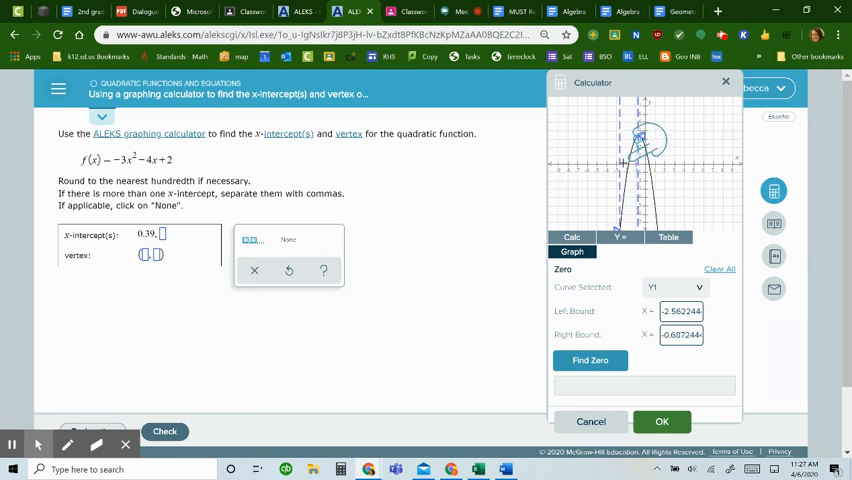
- Find the left zero and add -1.72 as the second x-intercept
{"action": "left_click", "coordinate": [590, 360]}
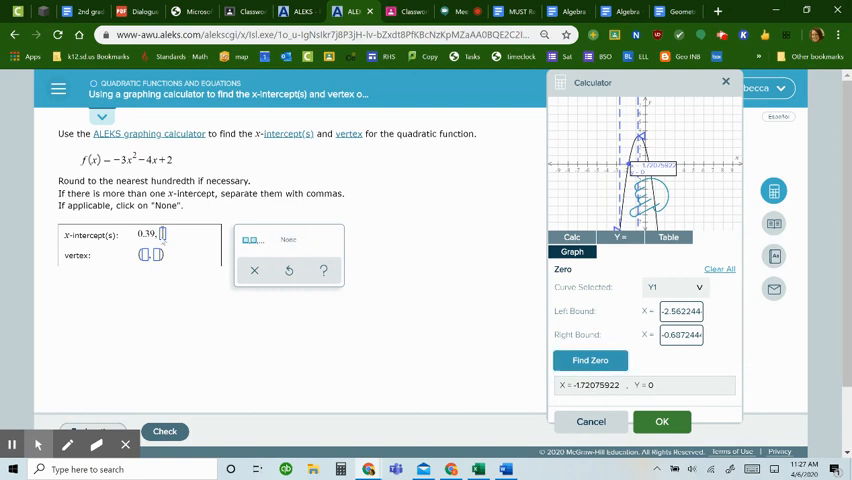
{"action": "type", "text": "-1"}
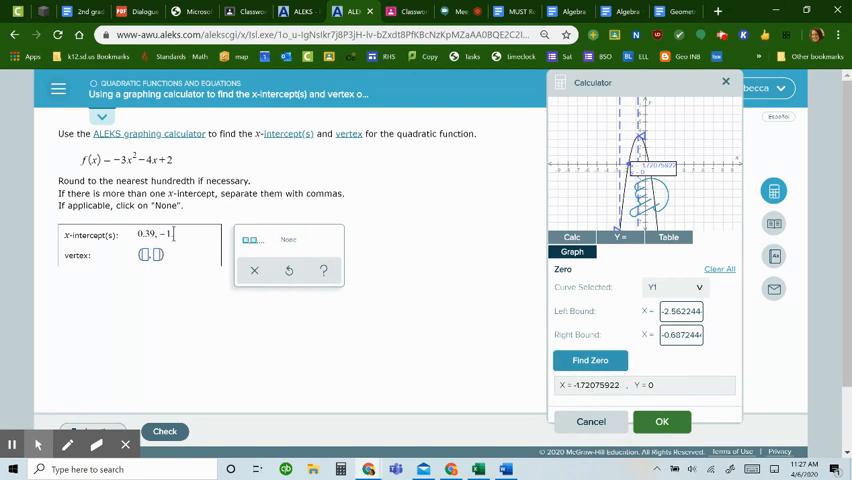
{"action": "type", "text": "72"}
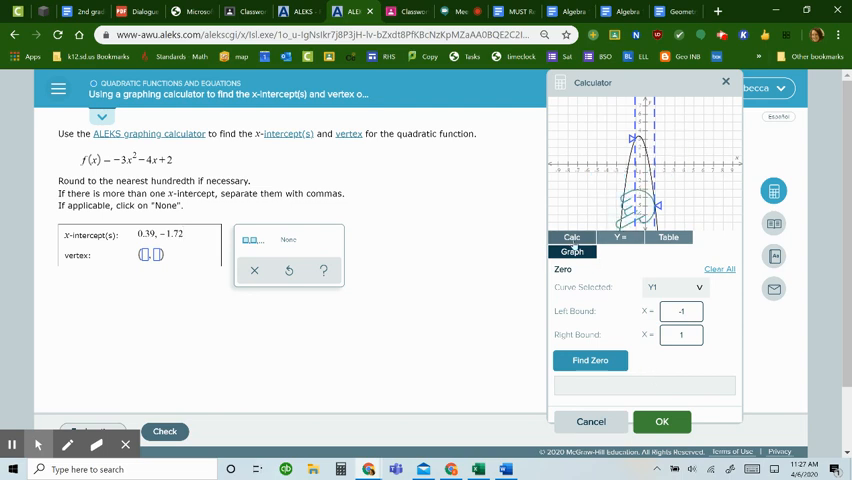
- Open the calculator's Extrema tool from the Calc functions to locate the parabola's turning point
{"action": "left_click", "coordinate": [717, 237]}
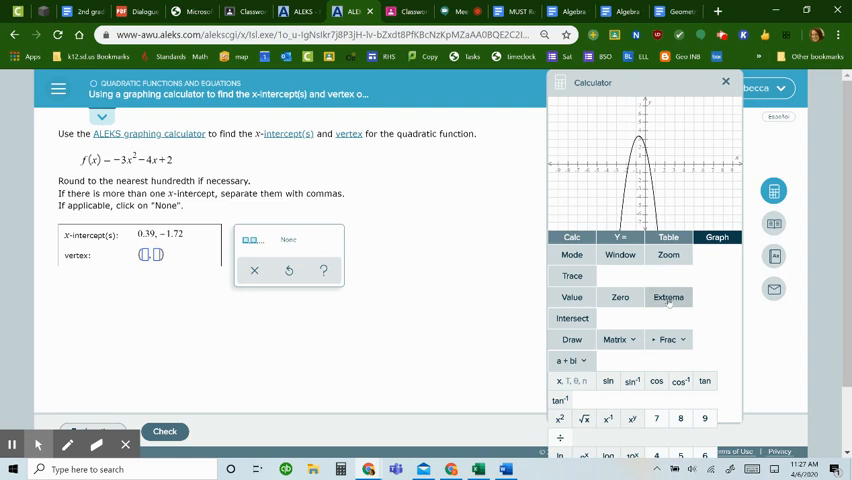
{"action": "left_click", "coordinate": [668, 297]}
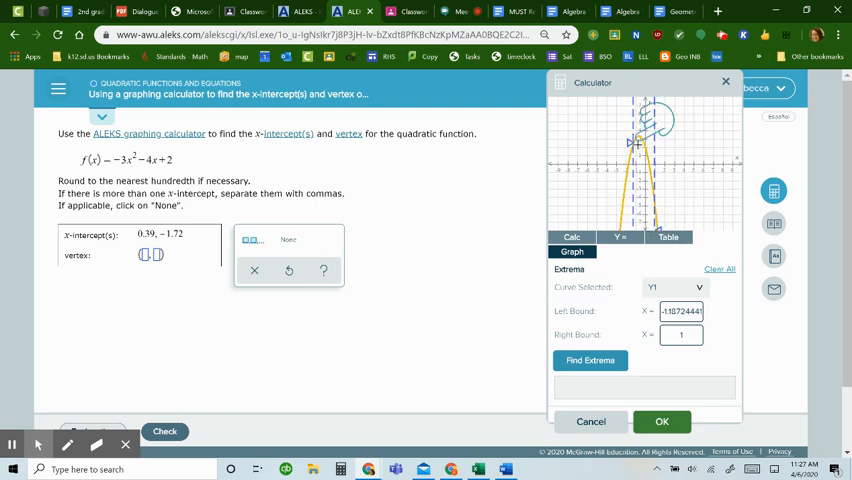
{"action": "mouse_move", "coordinate": [636, 140]}
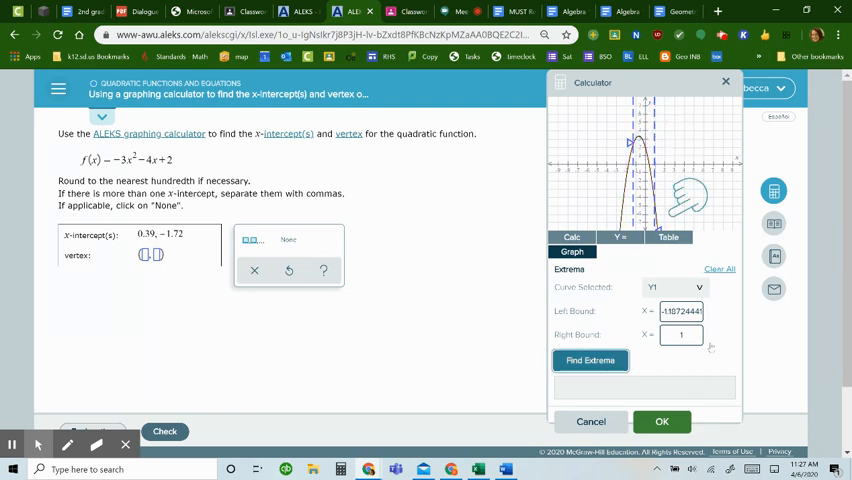
- Compute the parabola's maximum at about (-0.67, 3.33) and enter it as the vertex
{"action": "left_click", "coordinate": [590, 360]}
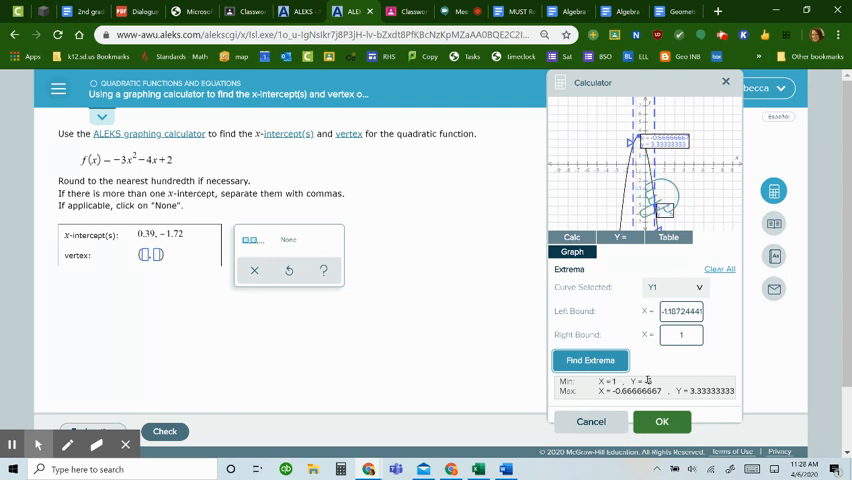
{"action": "left_click", "coordinate": [590, 360]}
{"action": "type", "text": "(-0.67, 3.33)"}
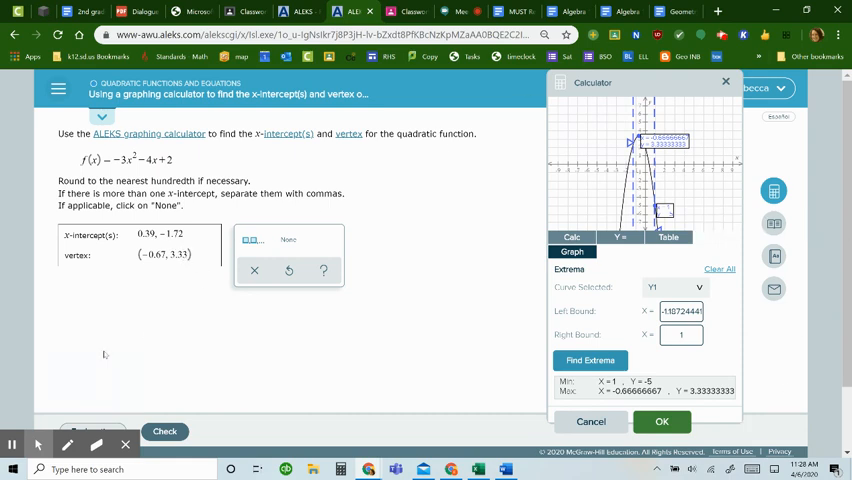
- Check the answers (intercepts 0.39, -1.72; vertex (-0.67, 3.33)) and reopen the calculator
{"action": "left_click", "coordinate": [726, 81]}
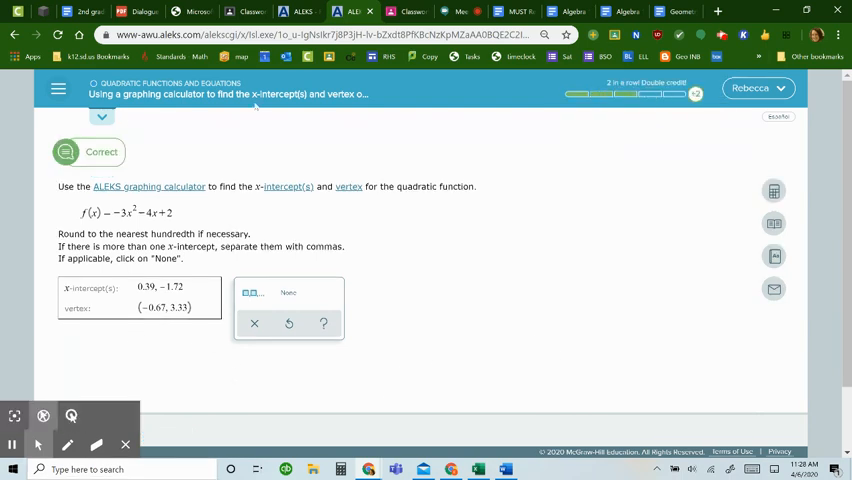
{"action": "left_click", "coordinate": [773, 190]}
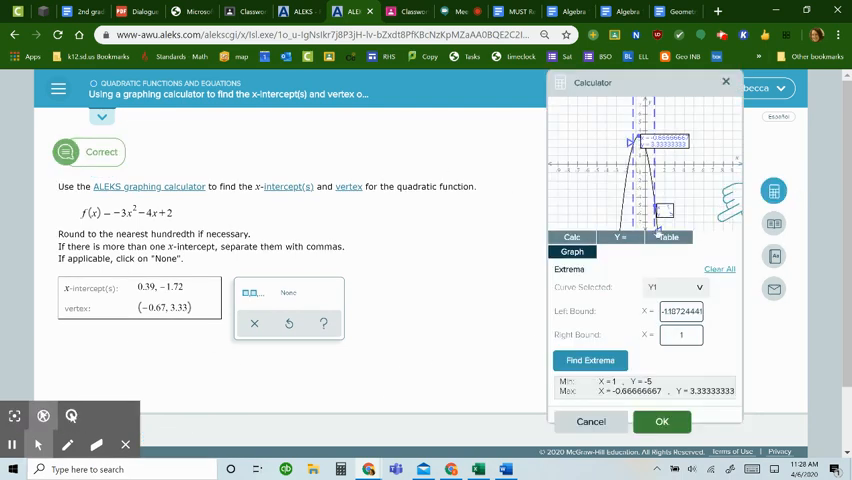